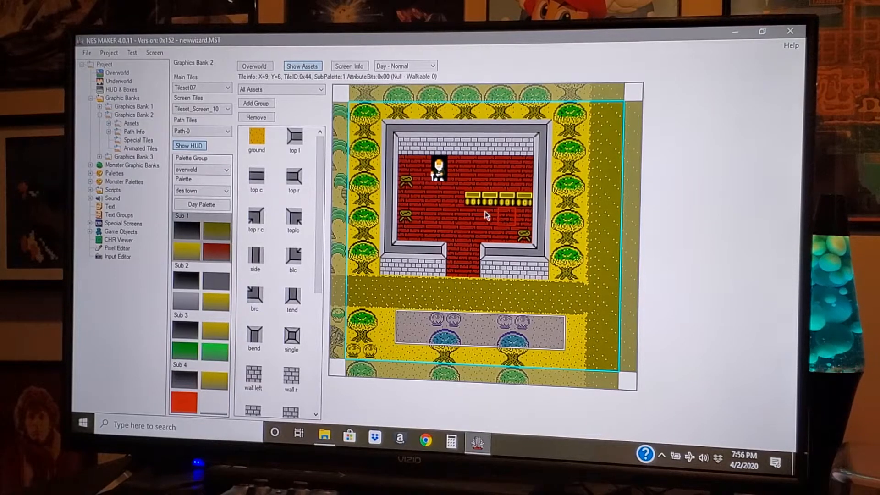
Open the desert overworld screen that uses Graphics Bank 1 with the dessert tileset.
left_click(489, 218)
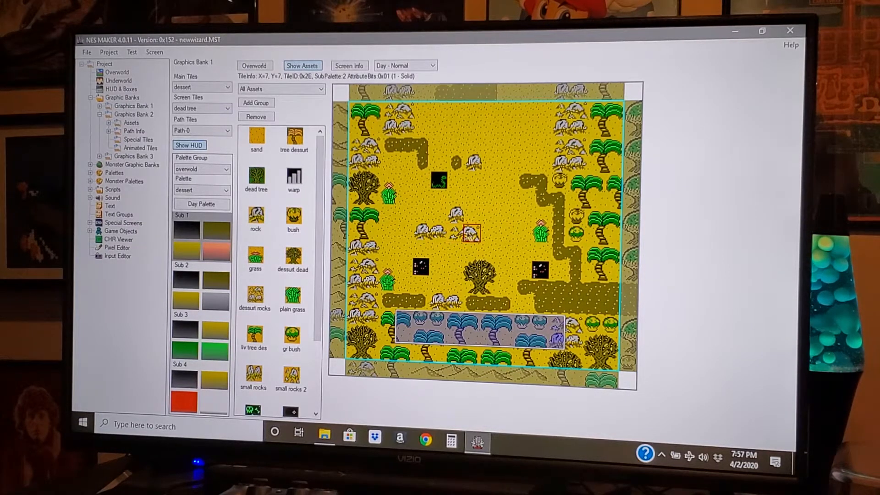
left_click(432, 236)
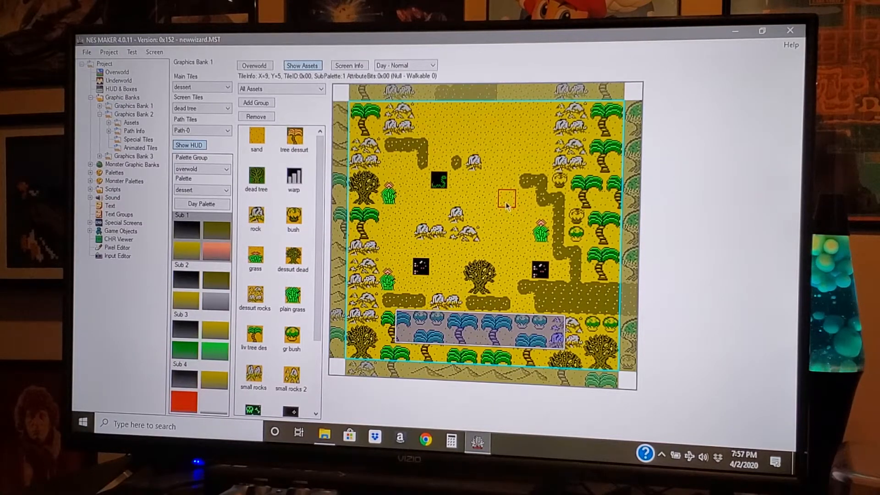
left_click(201, 108)
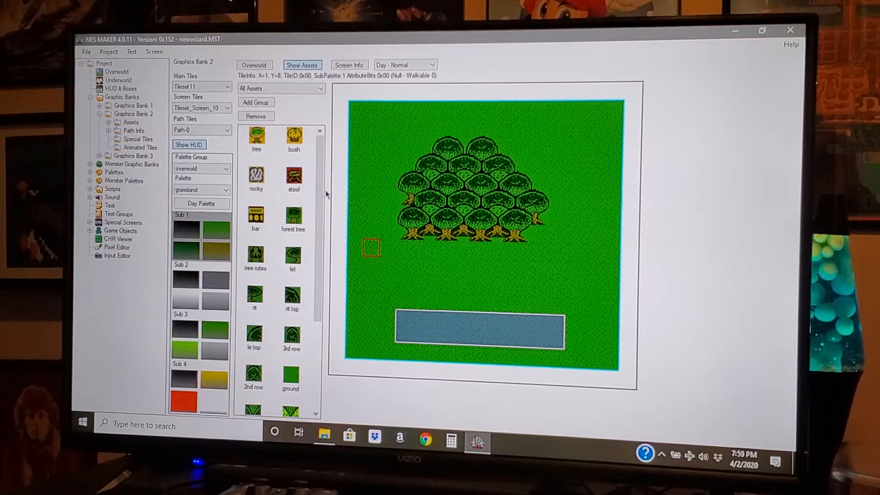
Scroll down the asset list to reach the graveyard overworld screen.
scroll("down", 3)
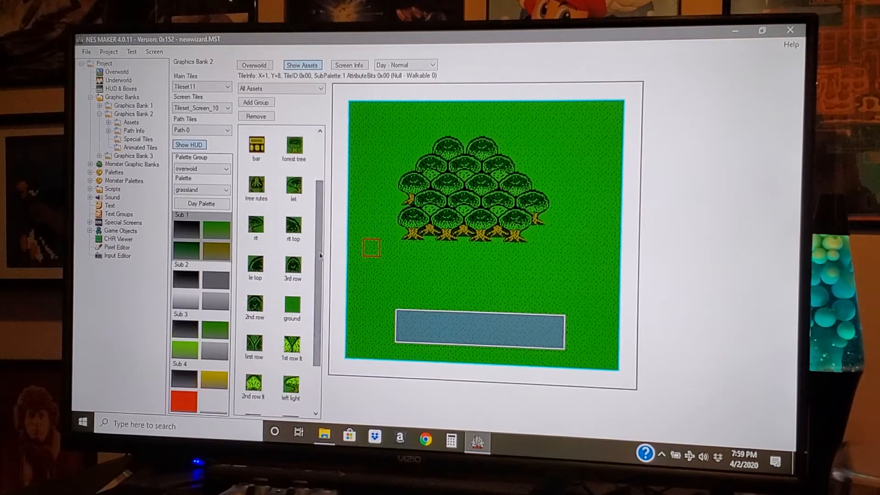
scroll("down", 3)
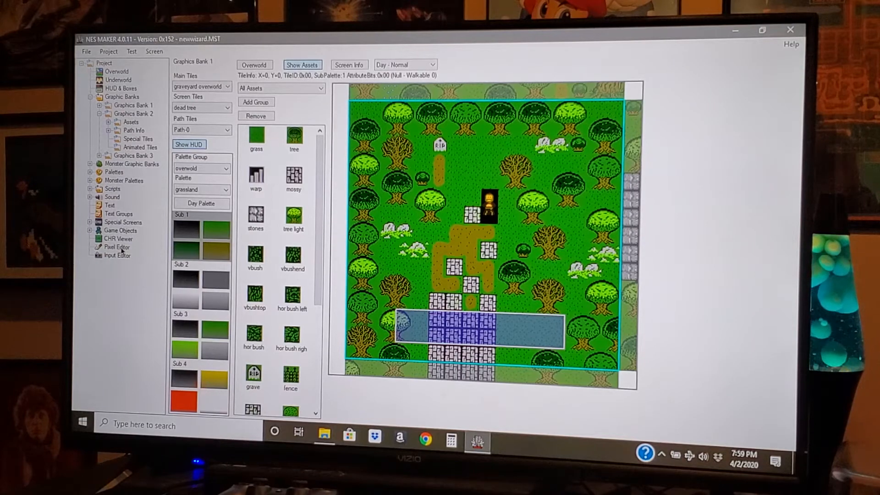
Open the Pixel Editor to show the graveyard tileset bitmap with its tile grid.
left_click(118, 247)
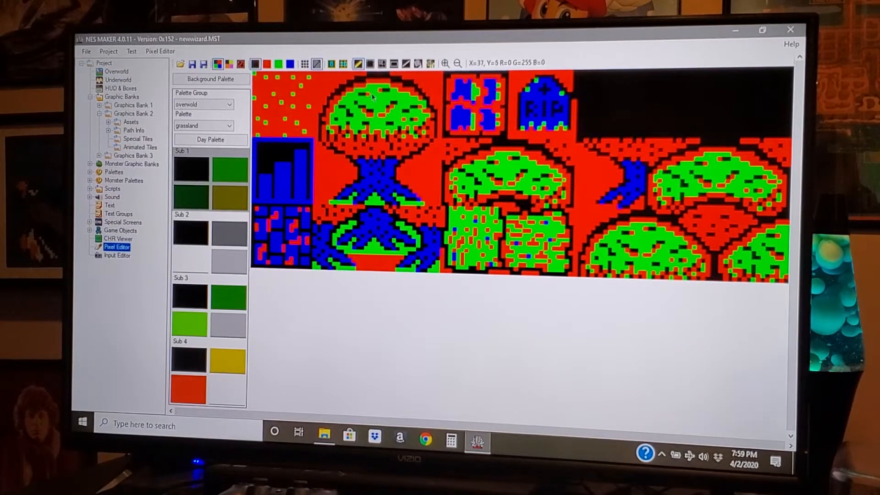
mouse_move(370, 64)
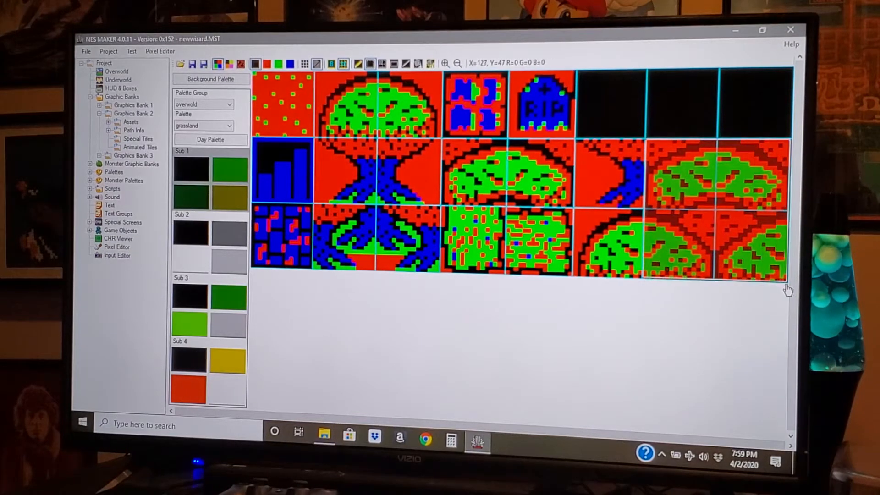
mouse_move(725, 212)
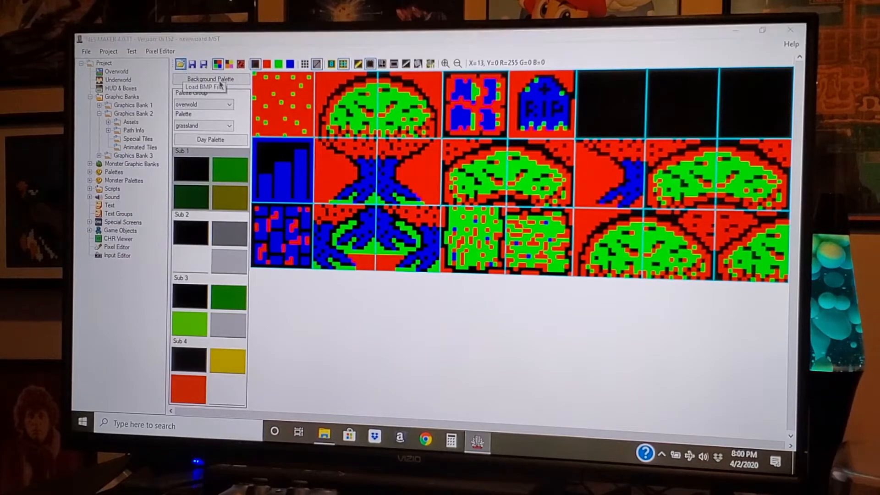
Load a tileset bitmap from the new wizard folder, then replace it with another.
left_click(210, 87)
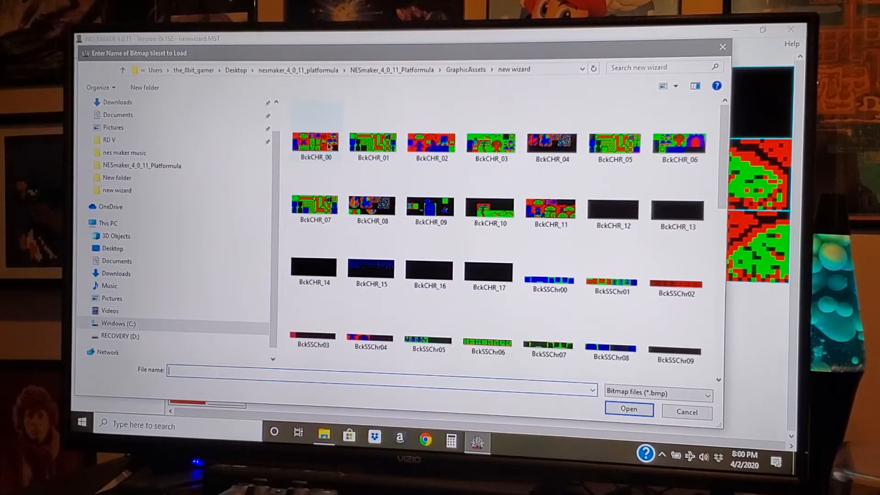
left_click(628, 409)
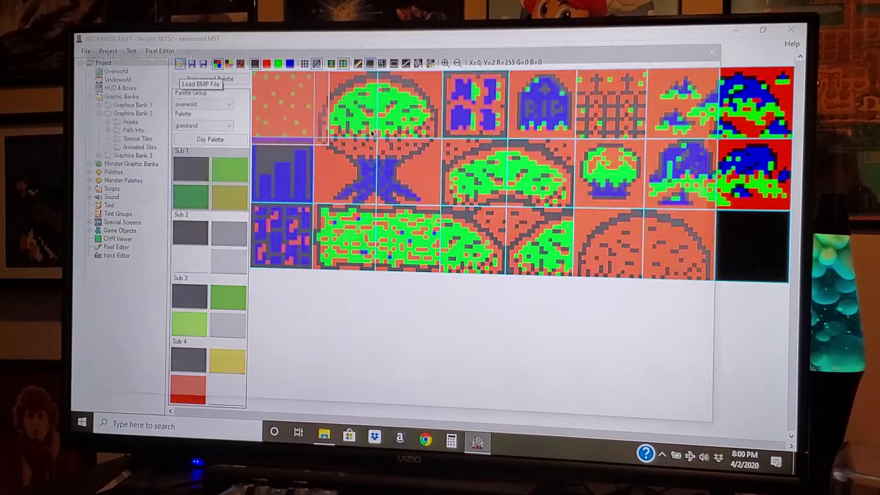
left_click(202, 85)
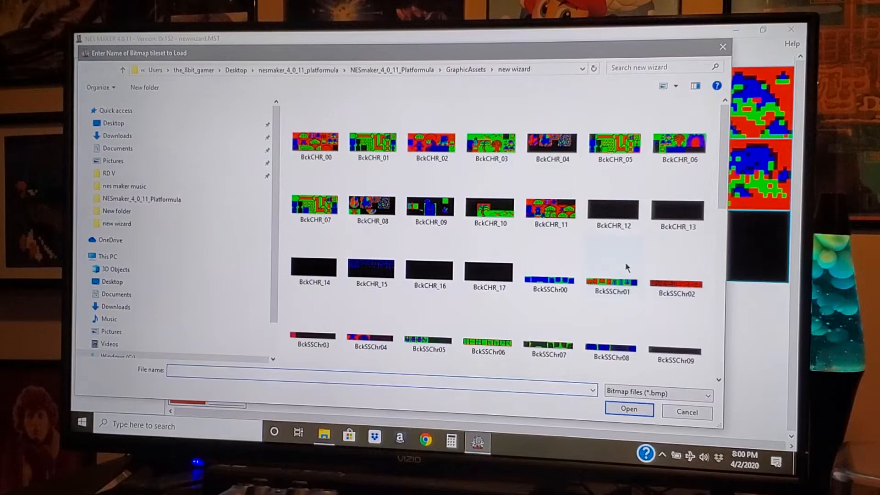
left_click(629, 410)
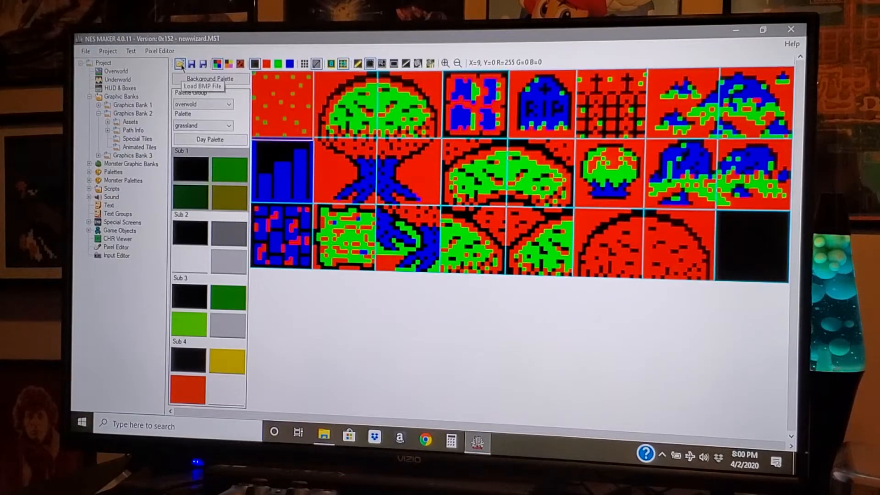
Load two more BckCHR bitmaps, ending with a big tree with spreading roots.
left_click(182, 63)
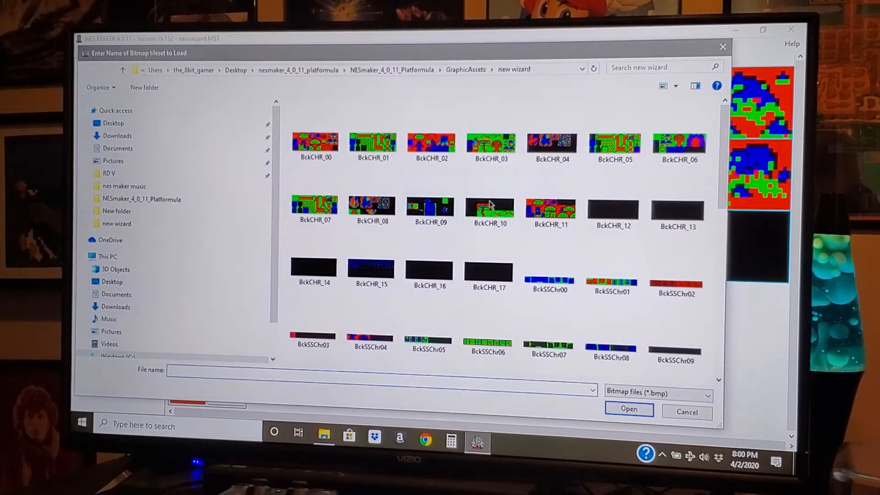
left_click(628, 409)
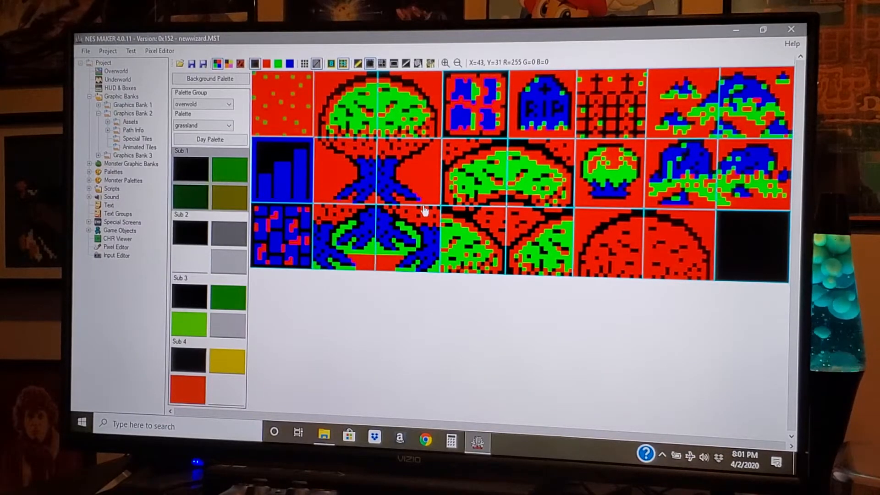
mouse_move(348, 193)
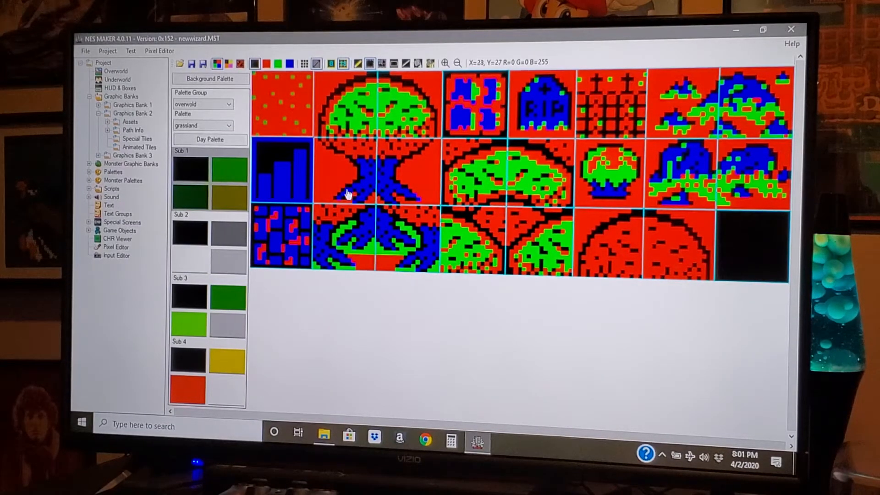
mouse_move(393, 195)
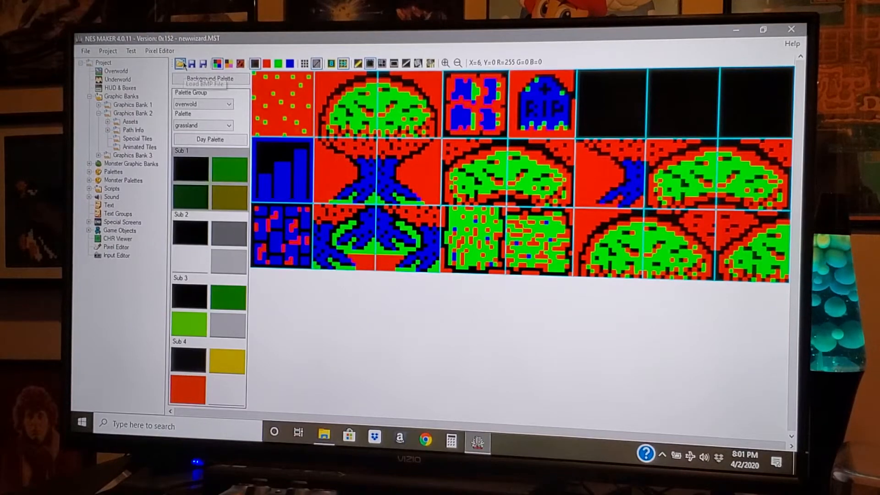
left_click(182, 63)
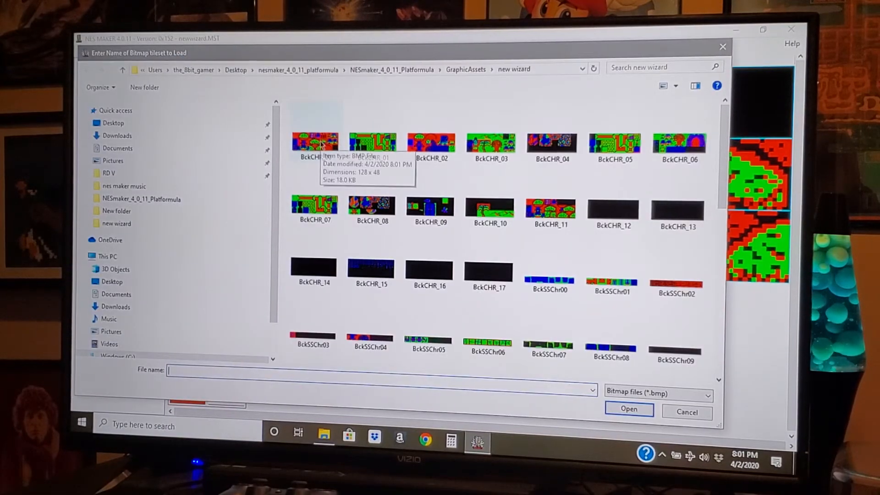
left_click(629, 409)
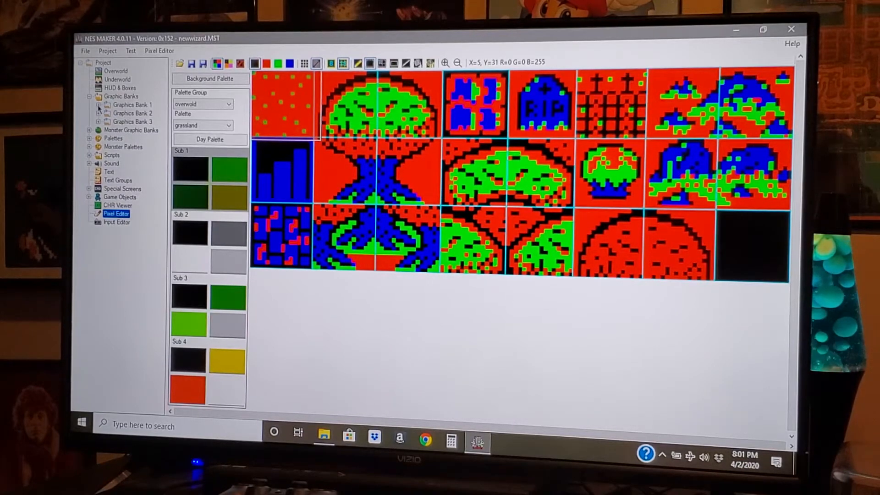
Open Graphics Bank 1 Assets, showing the single grass tile asset.
left_click(91, 105)
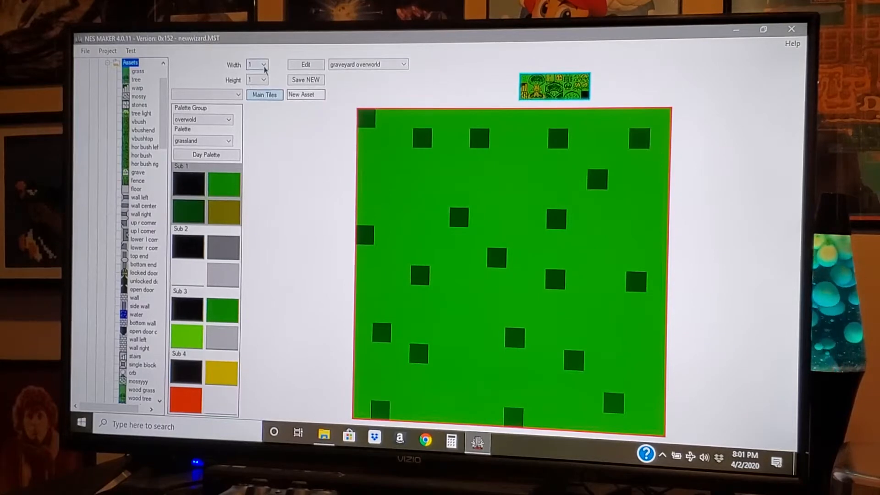
Create a two-tile-wide 'tree roots' asset with collision set to 1 - Solid.
left_click(267, 64)
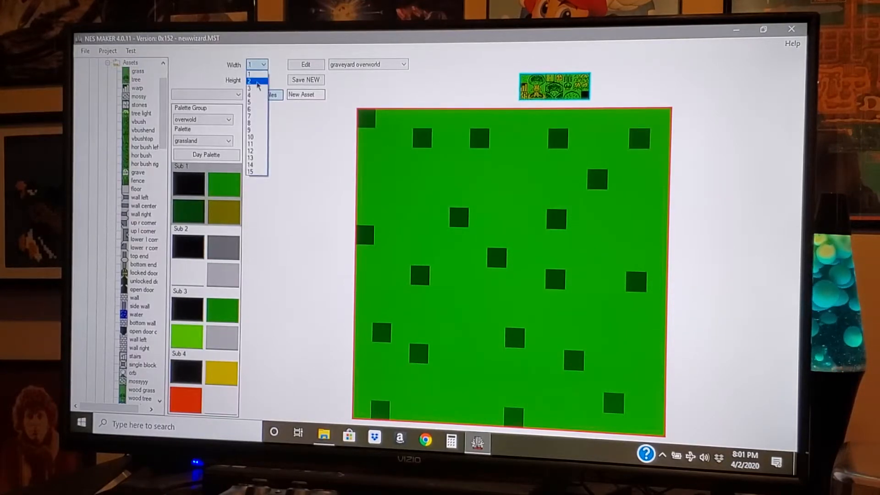
left_click(252, 80)
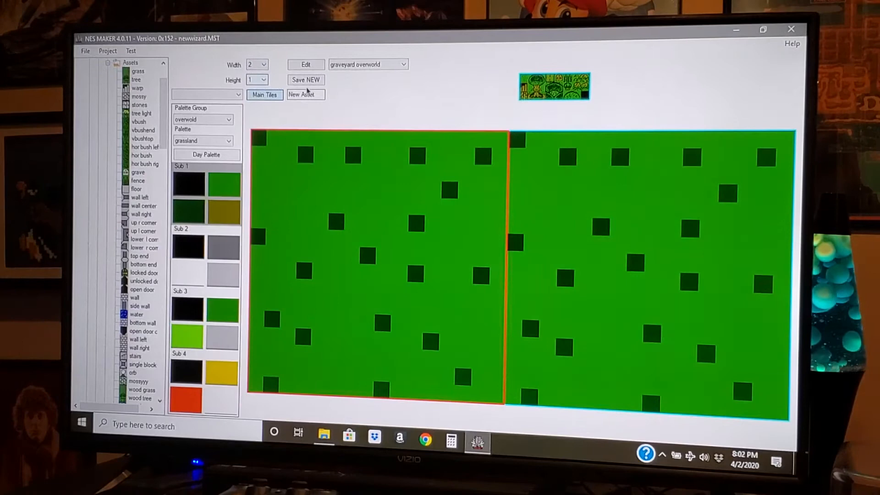
mouse_move(452, 232)
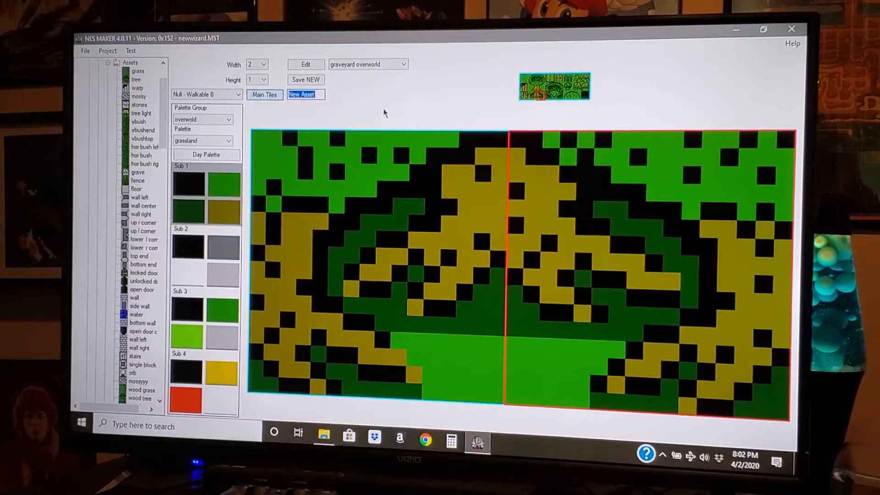
type("tree roots")
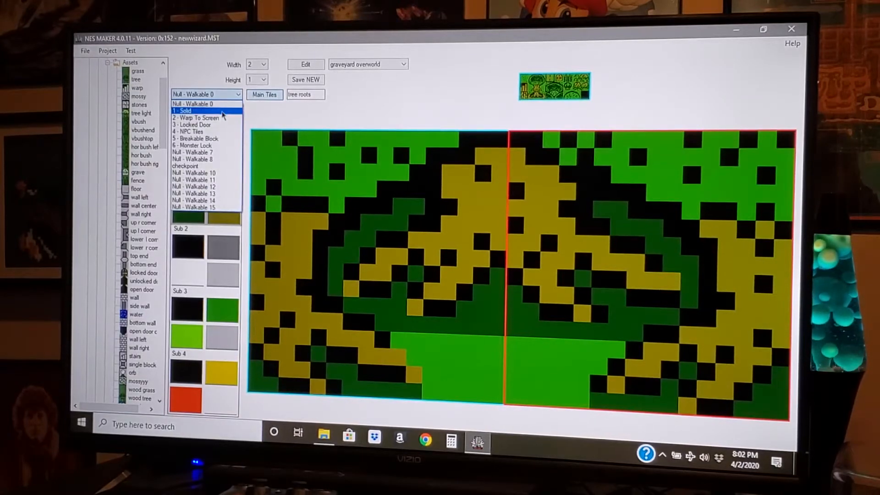
left_click(184, 110)
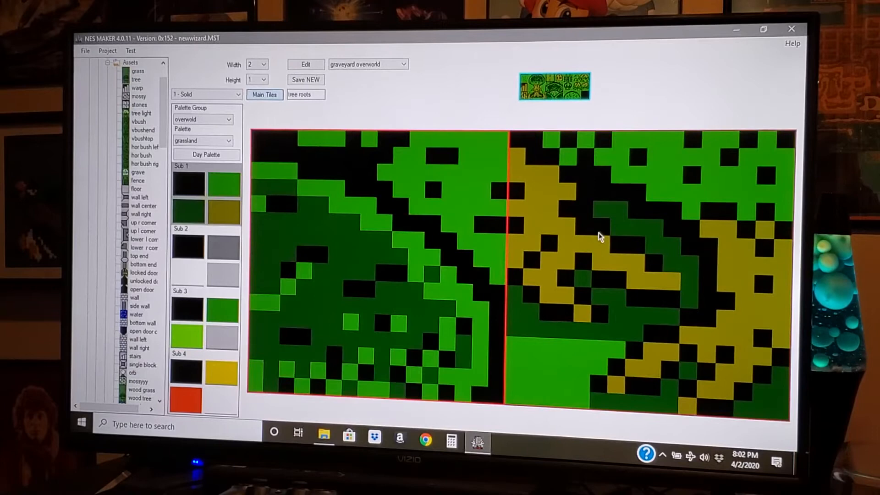
Pick the left-half canopy tile and name the asset '2nd row'.
left_click(557, 91)
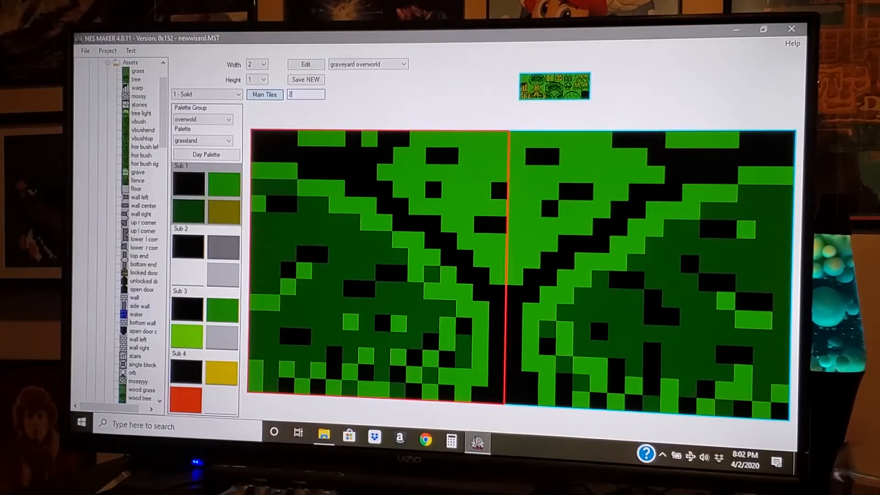
type("nd r")
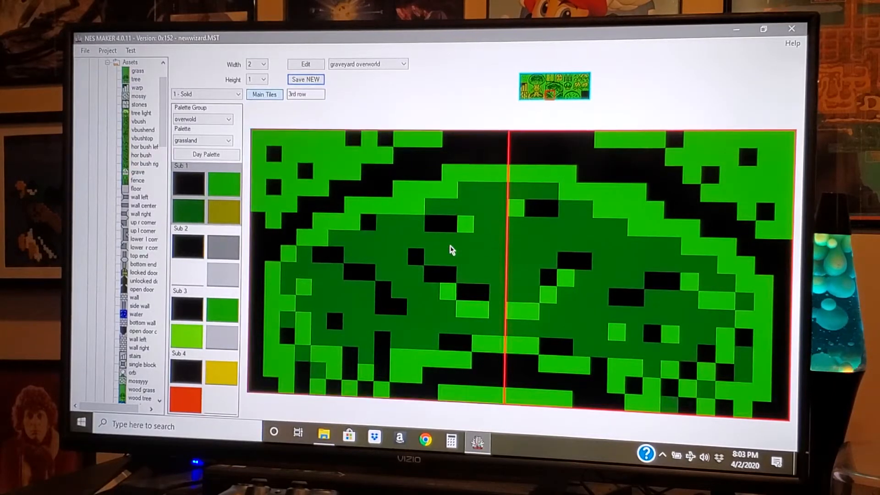
mouse_move(440, 205)
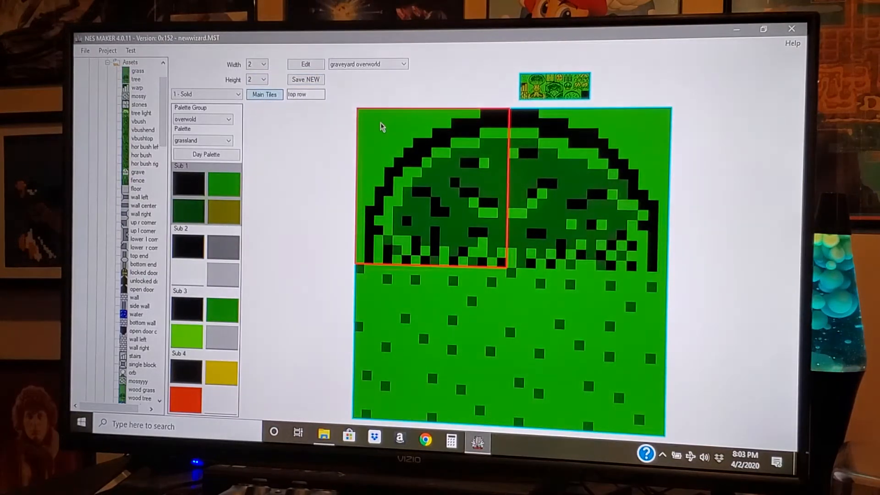
Set asset width to 1 for the 'left tree' and 'right tree' side assets.
left_click(263, 64)
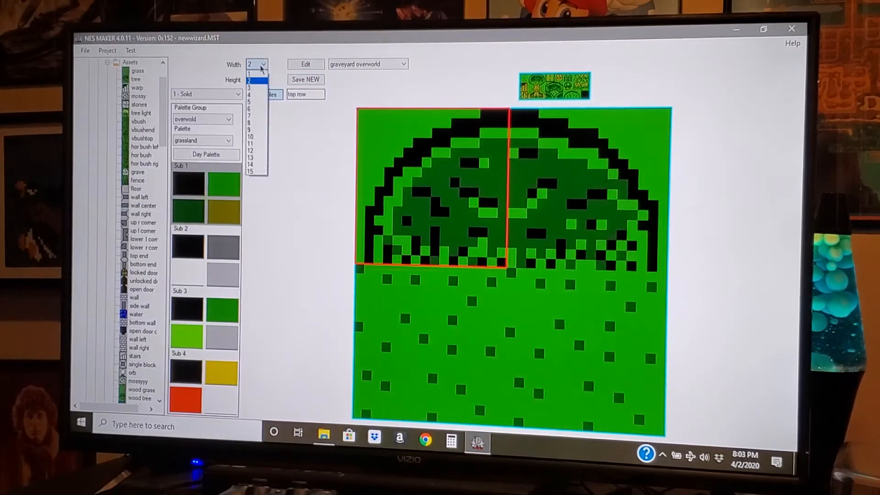
left_click(257, 74)
type("right tree")
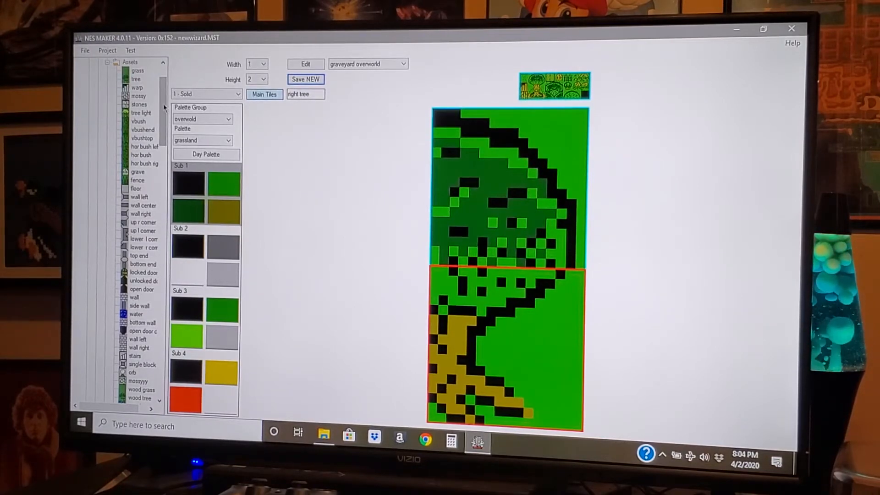
scroll("down", 3)
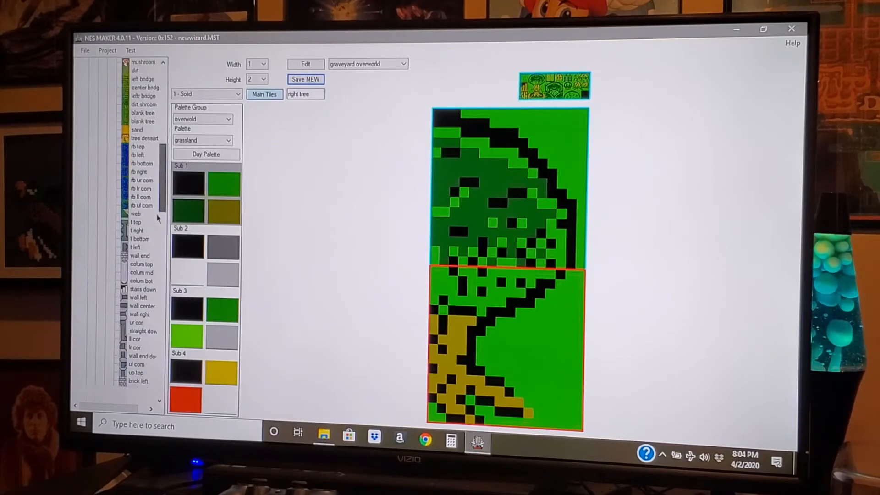
scroll("down", 3)
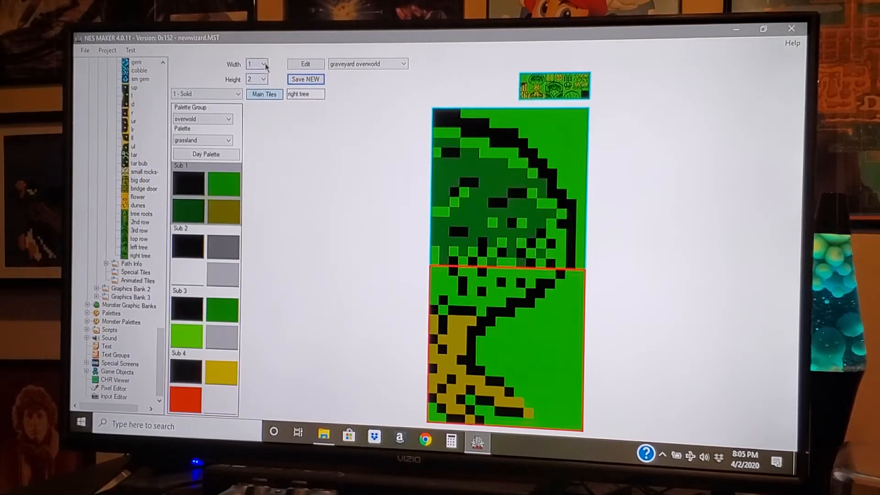
Size the canopy-edge asset to two tiles wide and one tile tall.
left_click(267, 63)
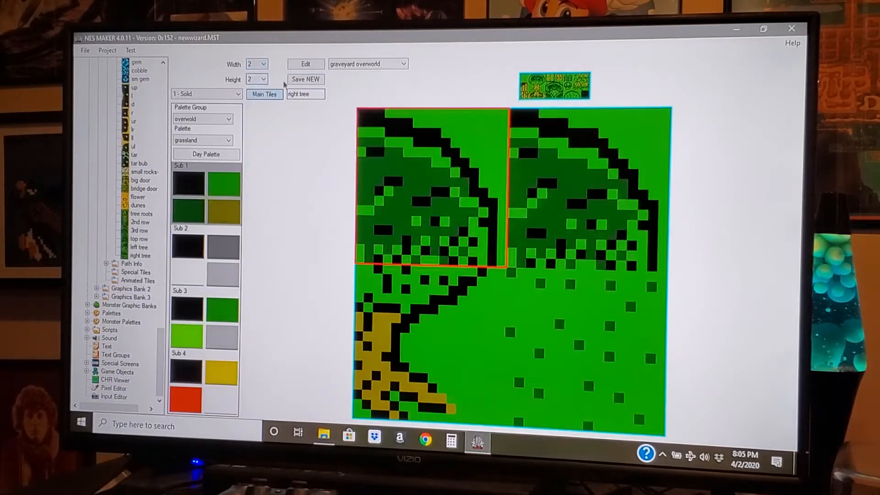
left_click(257, 79)
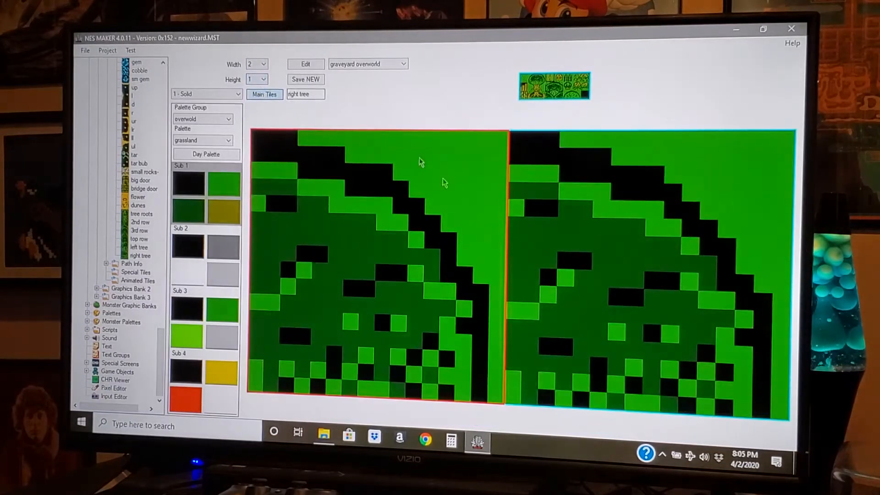
mouse_move(464, 228)
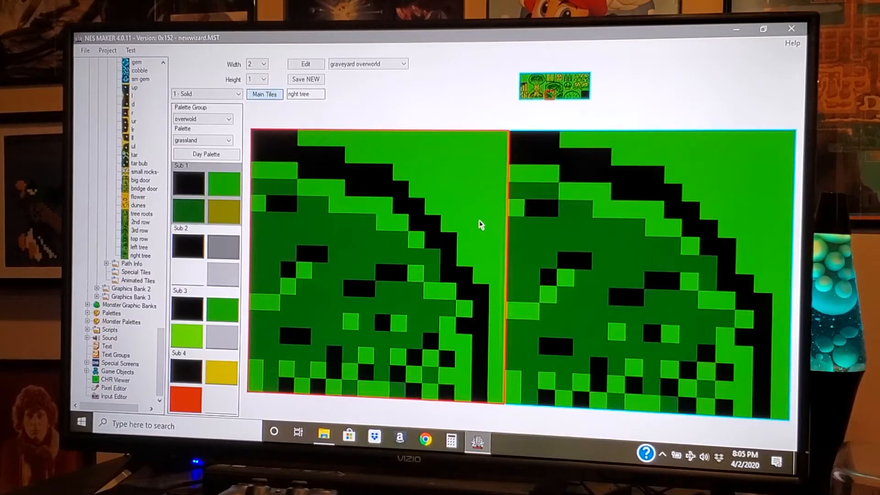
mouse_move(447, 225)
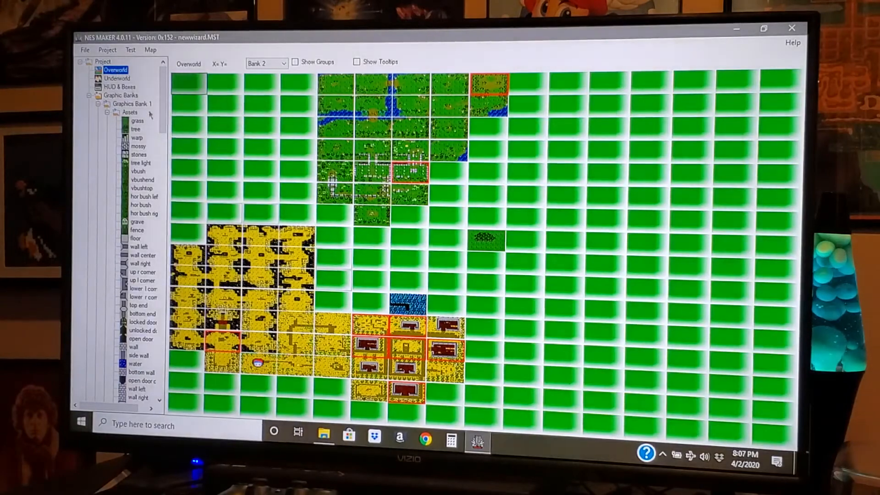
Scroll the All Assets list to reveal the top row, 2nd row, 3rd row and lt tree tiles.
scroll("down", 3)
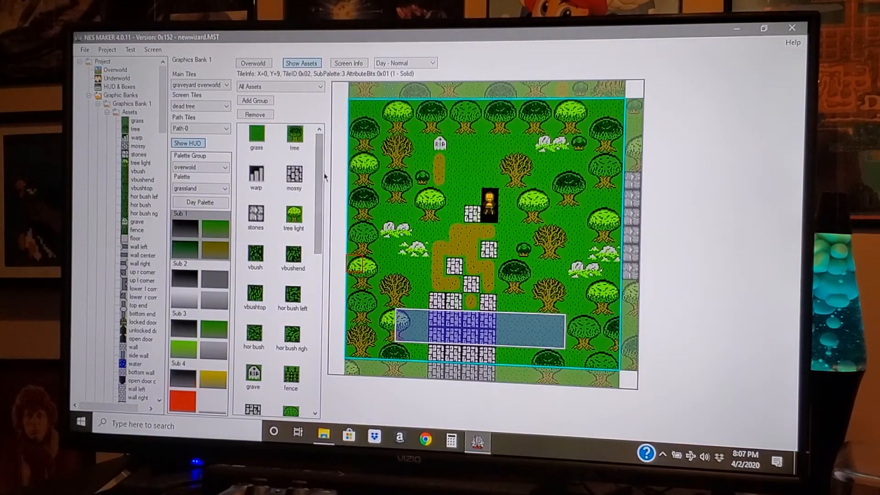
scroll("down", 3)
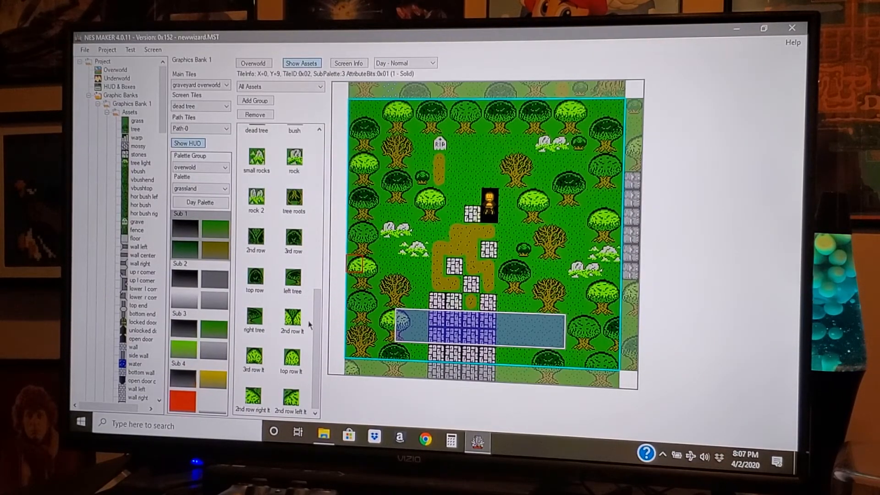
mouse_move(313, 261)
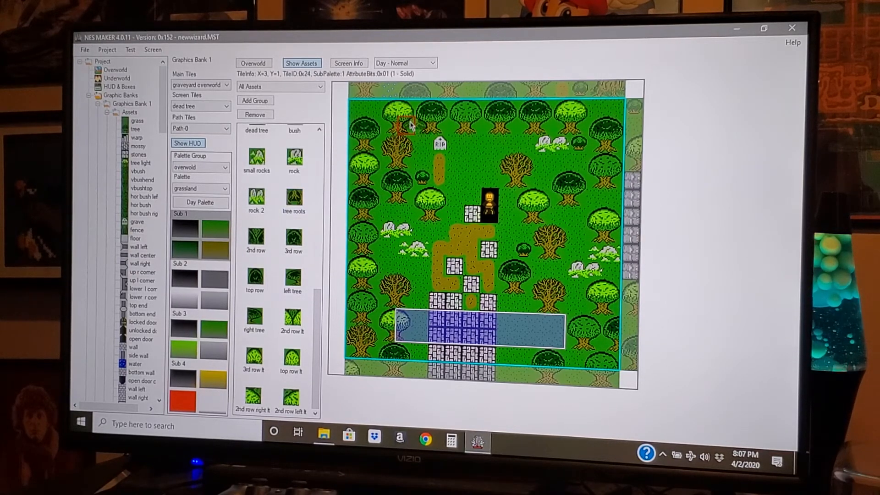
Paint top row and 2nd row tree pieces along the screen's top edge toward the top right.
left_click(442, 127)
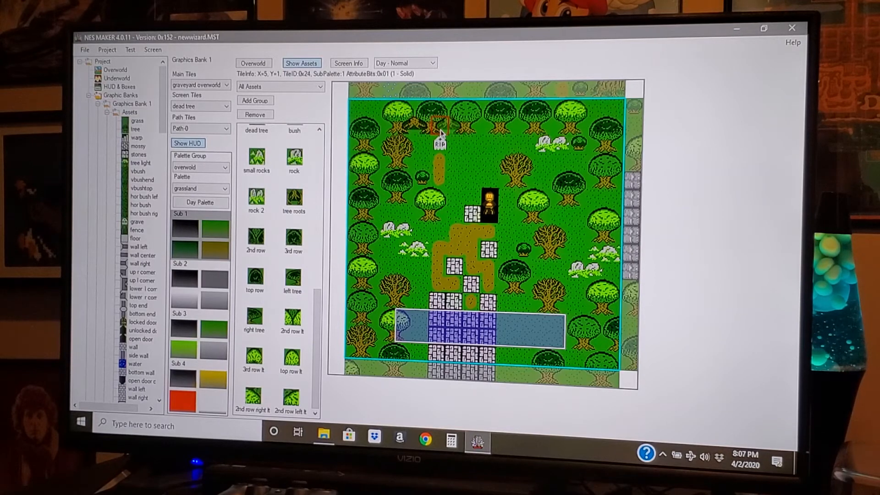
left_click(475, 128)
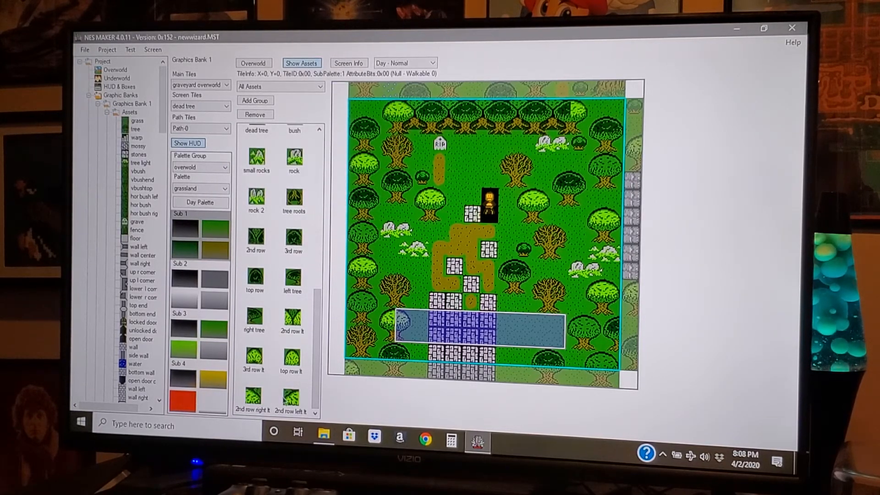
left_click(559, 108)
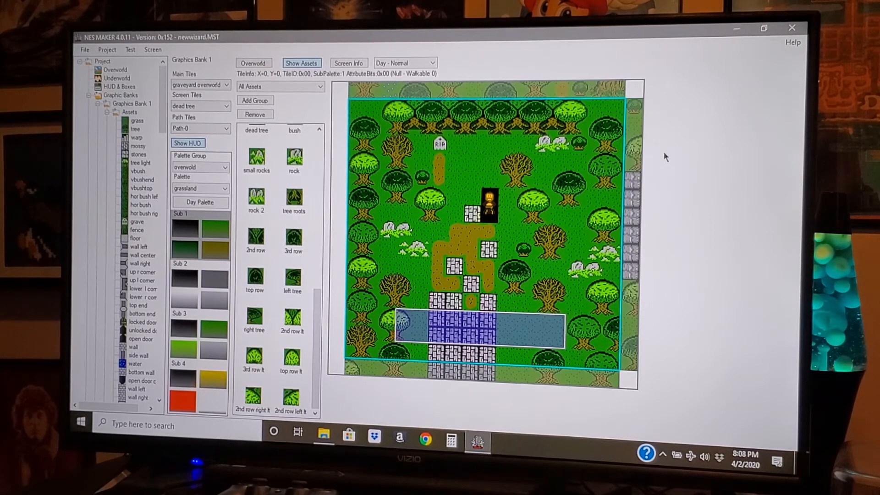
Paint dark tree row pieces around rows 6–9 on the screen's right side.
left_click(612, 223)
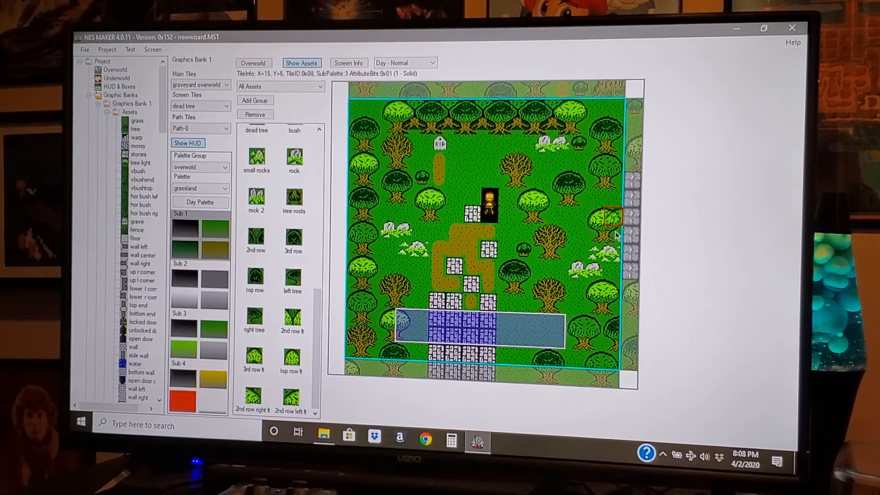
left_click(557, 290)
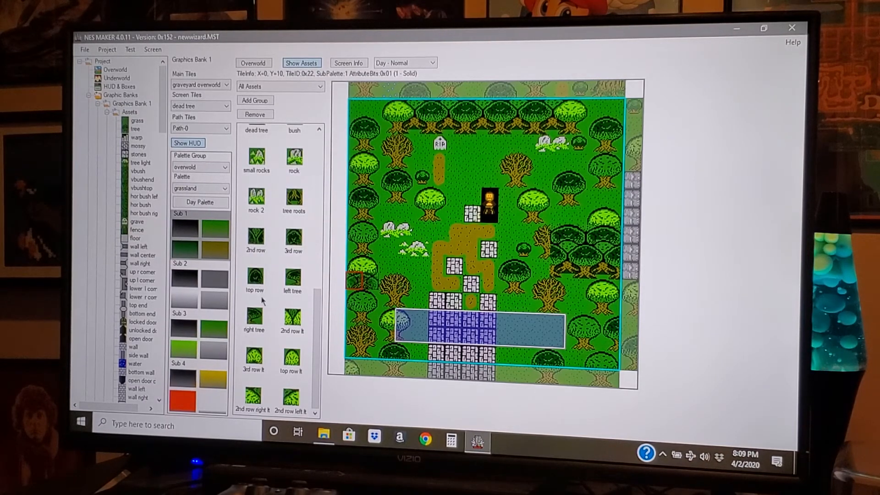
Add top, 2nd and 3rd row tree pieces around columns 11–12 to widen the cluster leftward.
left_click(523, 222)
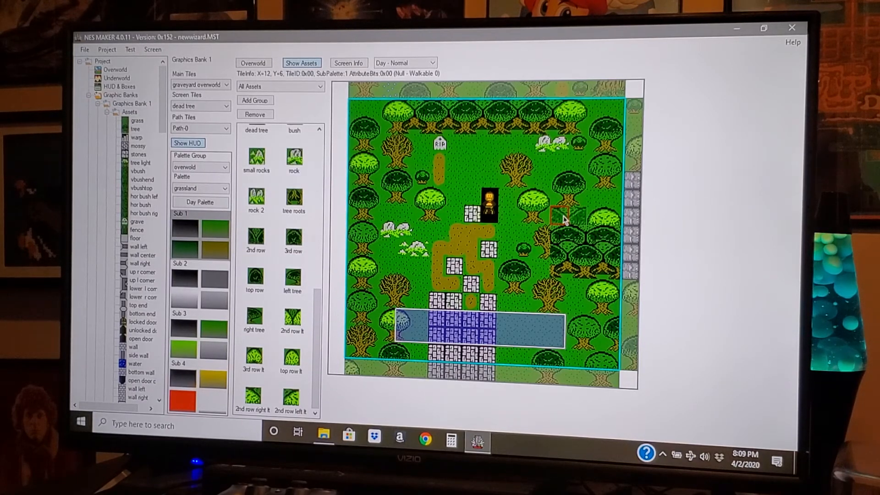
mouse_move(576, 223)
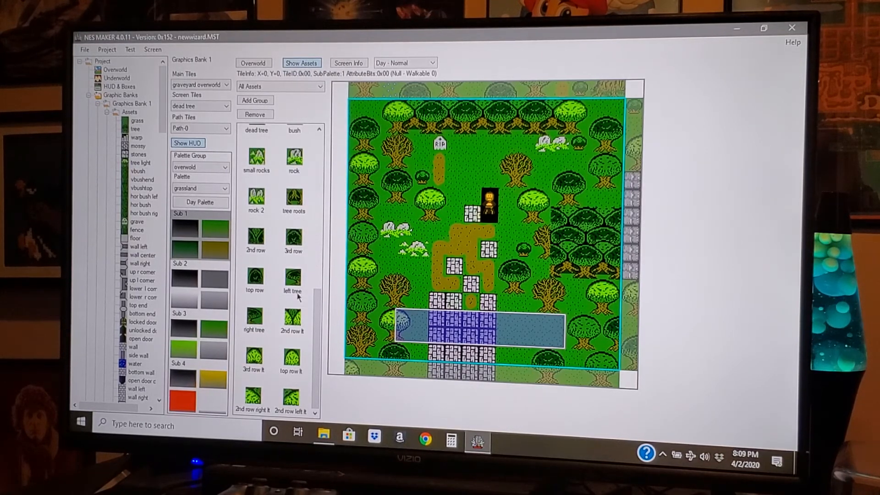
left_click(540, 254)
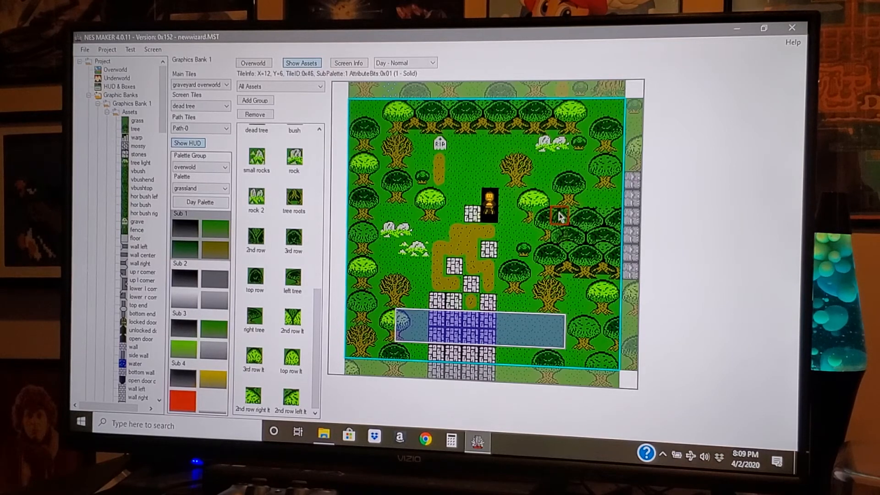
left_click(371, 281)
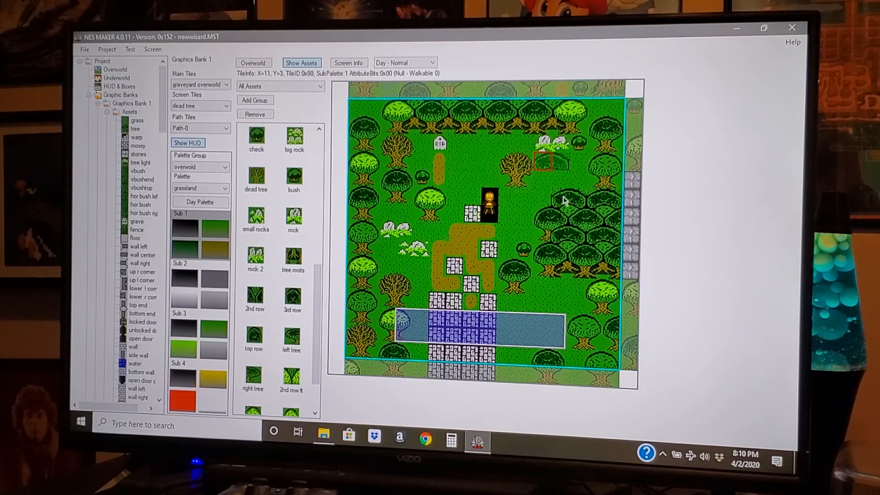
Paint tree pieces above the right cluster and at X=2, Y=6 beside the rocks.
left_click(389, 139)
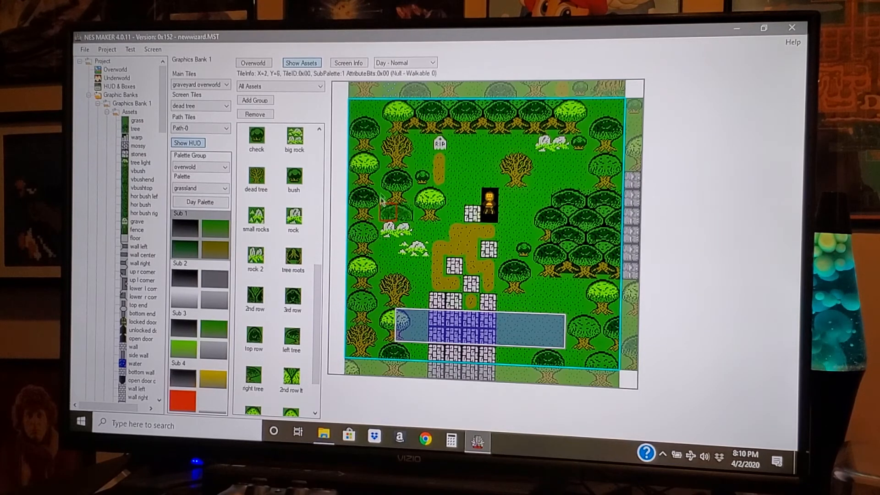
left_click(597, 142)
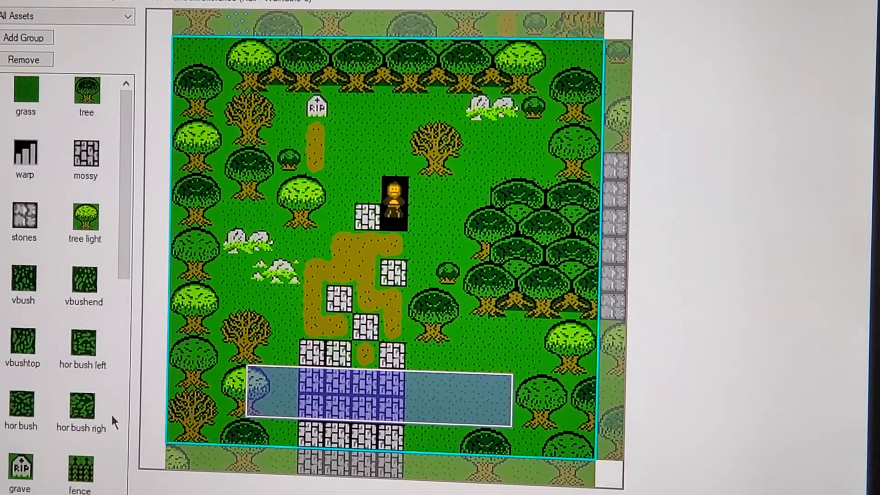
Scroll the asset list down to the top row lt, 2nd row lt and 3rd row lt tiles.
scroll("down", 3)
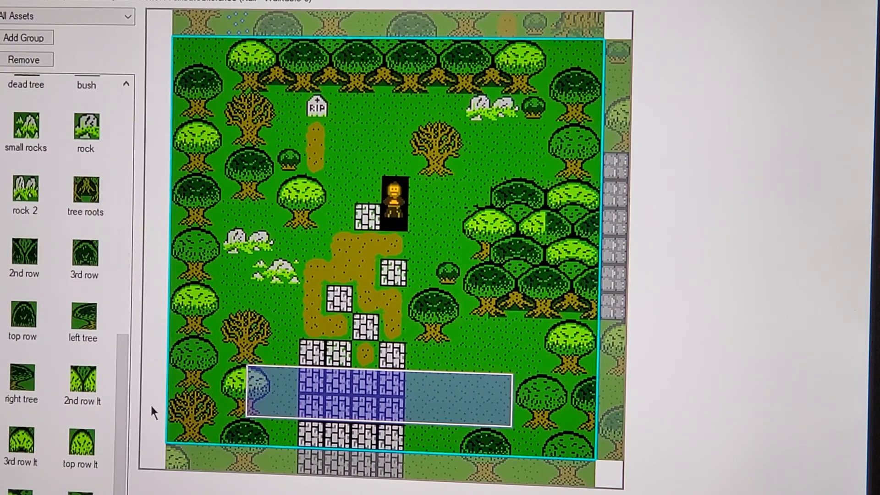
mouse_move(726, 219)
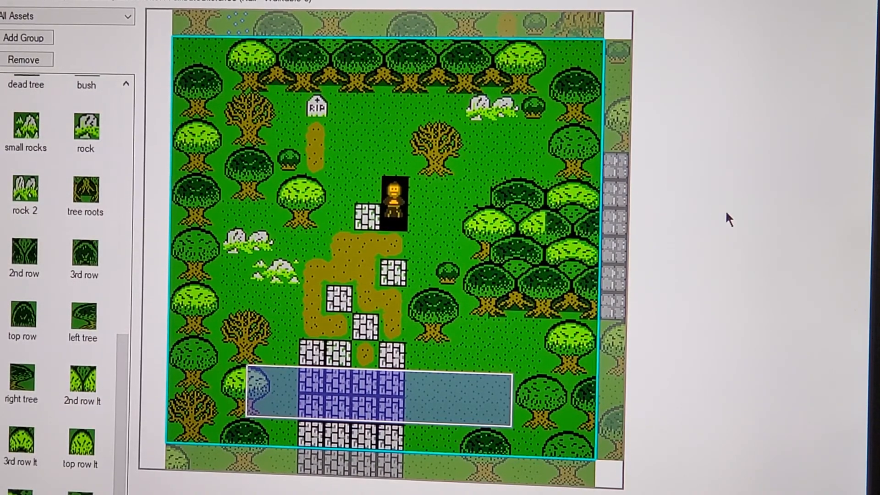